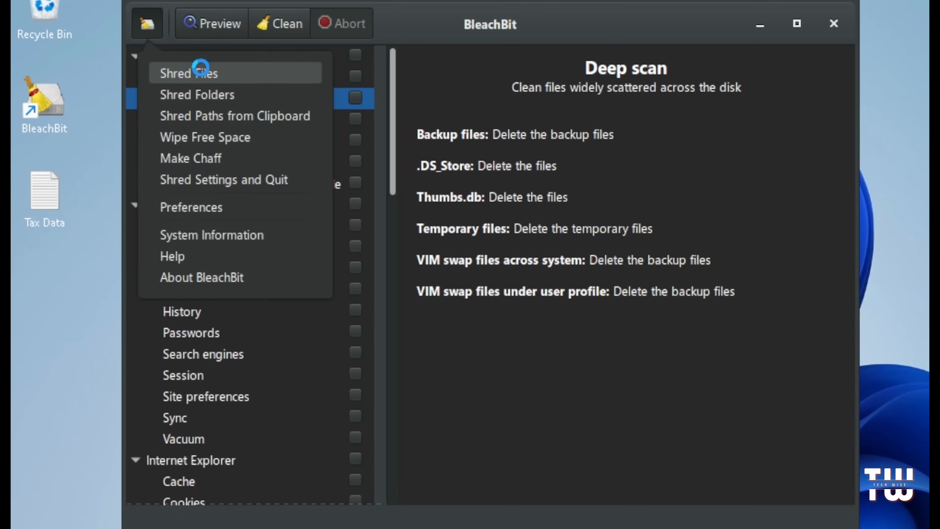
# - Start PrivaZer's Basic user scan of Local Disk (C:) without closing Microsoft Edge
pyautogui.click(188, 72)
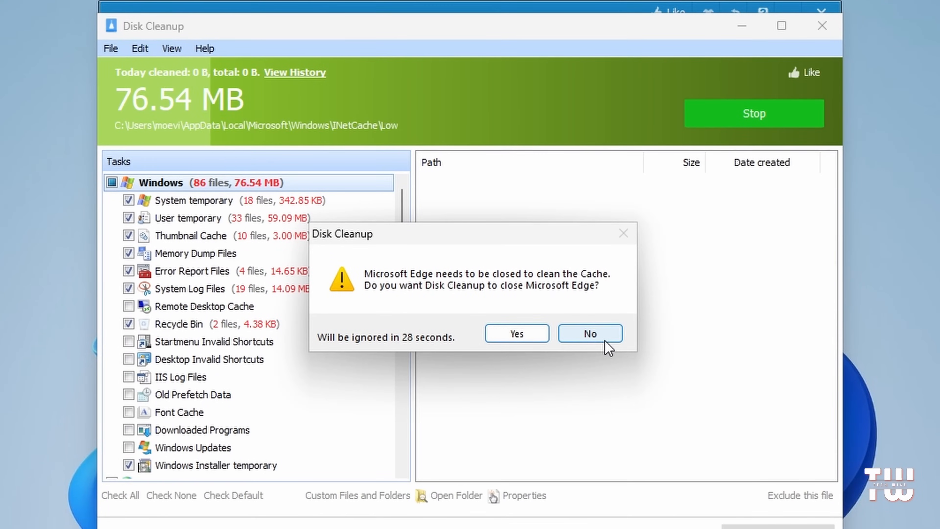
pyautogui.click(589, 334)
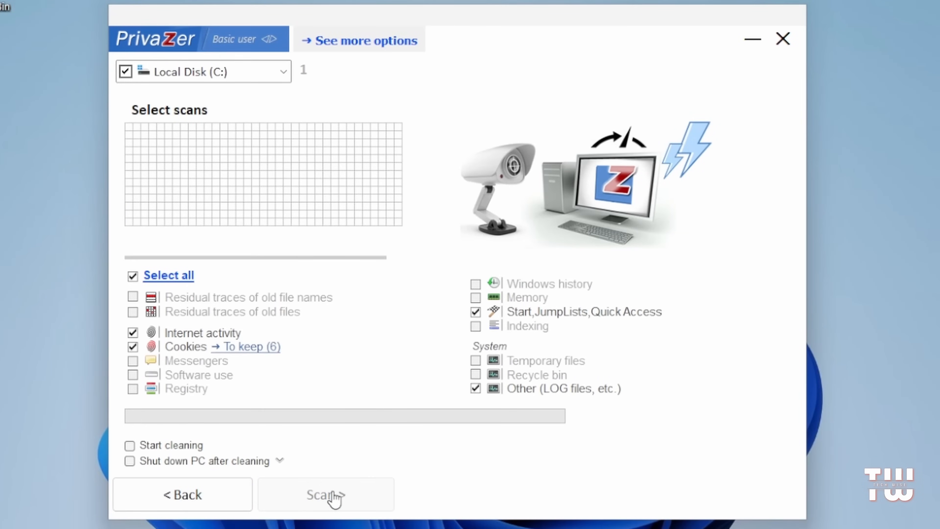
pyautogui.click(325, 494)
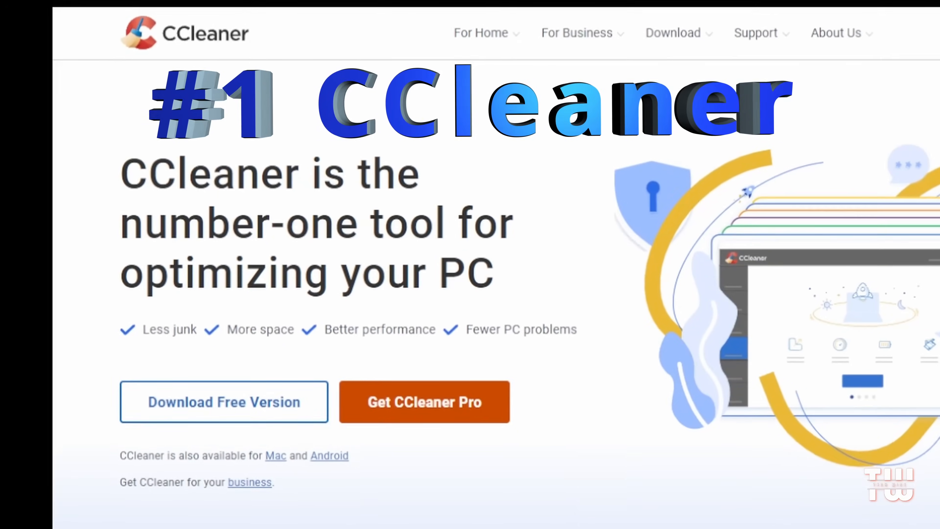
# - Cycle the homepage carousel through Health Check, Junk Cleaner, Performance Optimiser and Software Updater
pyautogui.scroll(-3)
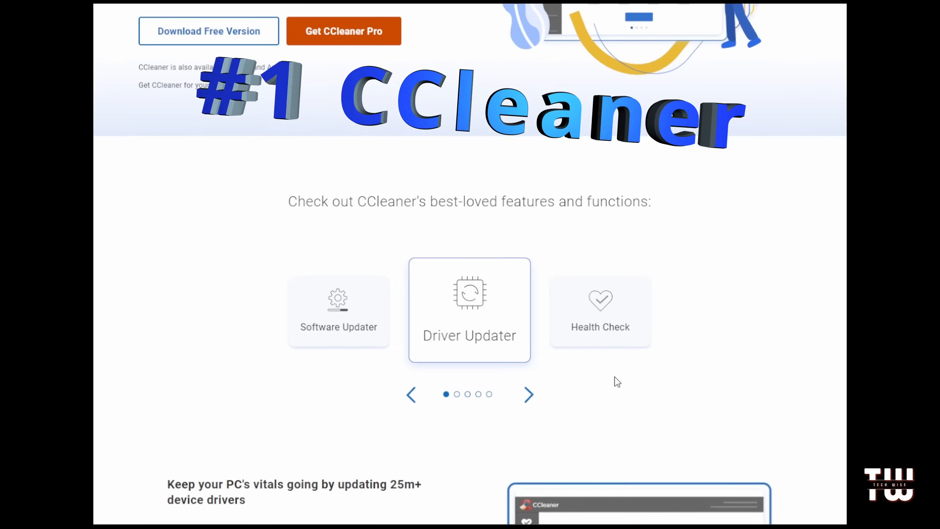
pyautogui.scroll(-3)
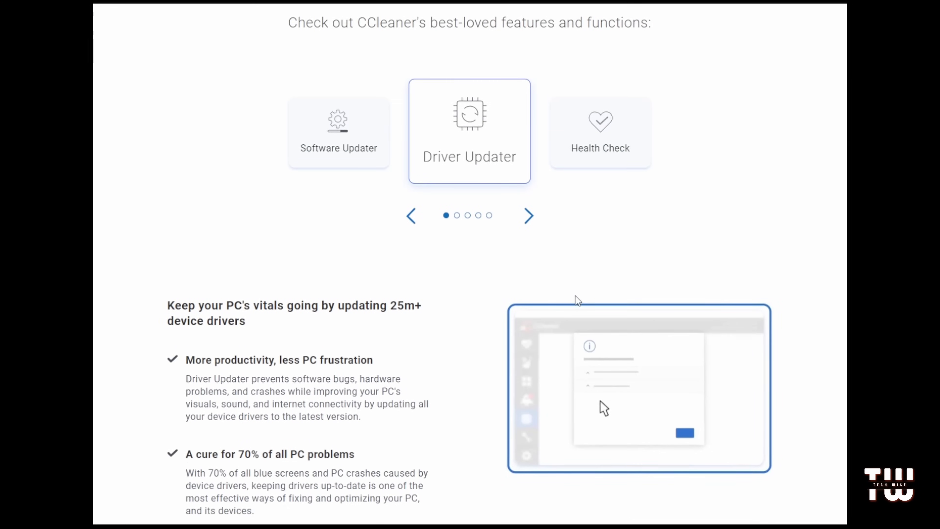
pyautogui.click(528, 215)
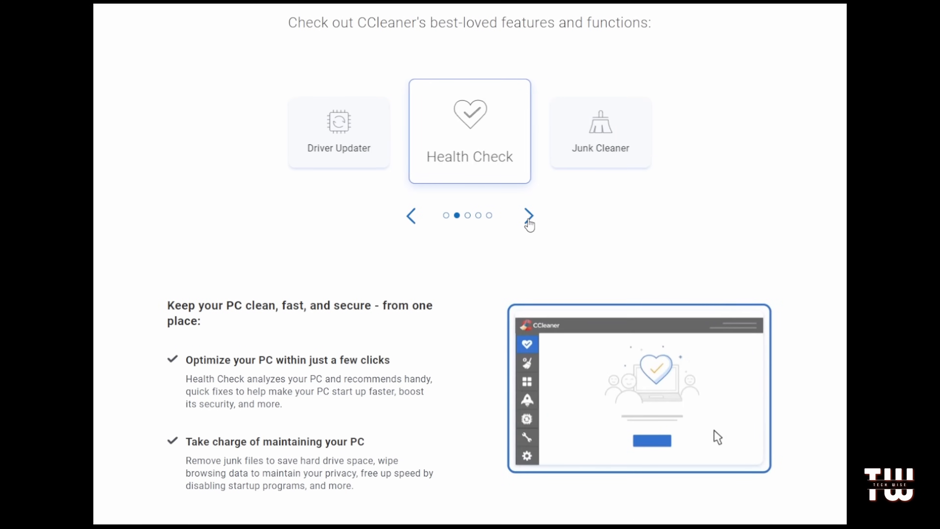
pyautogui.click(529, 218)
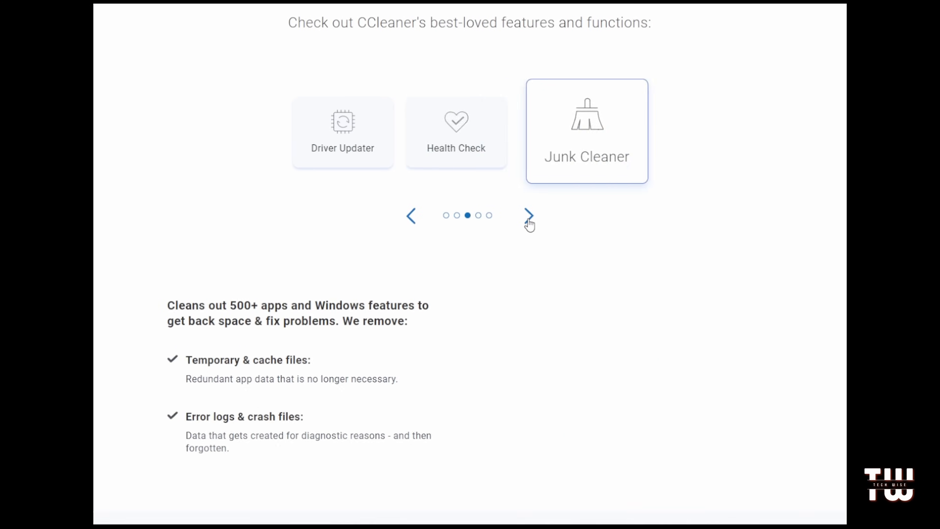
pyautogui.click(529, 216)
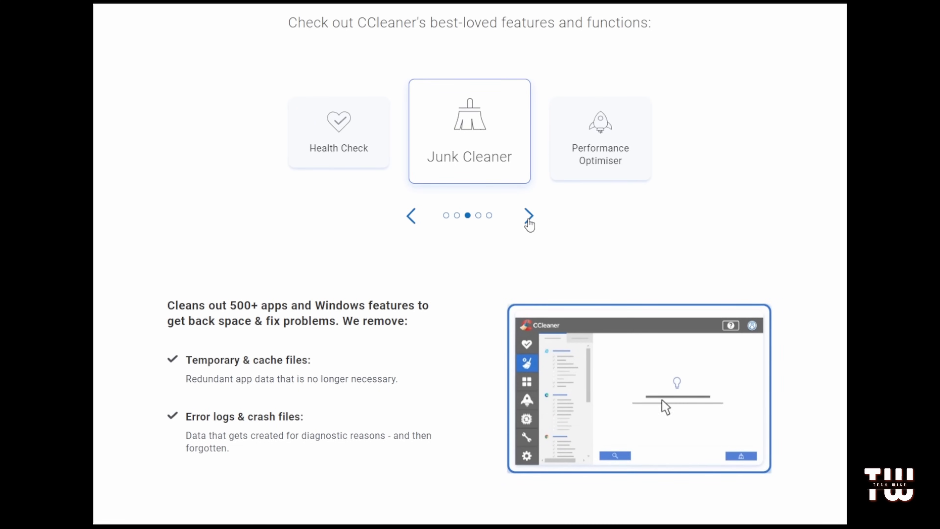
pyautogui.click(528, 216)
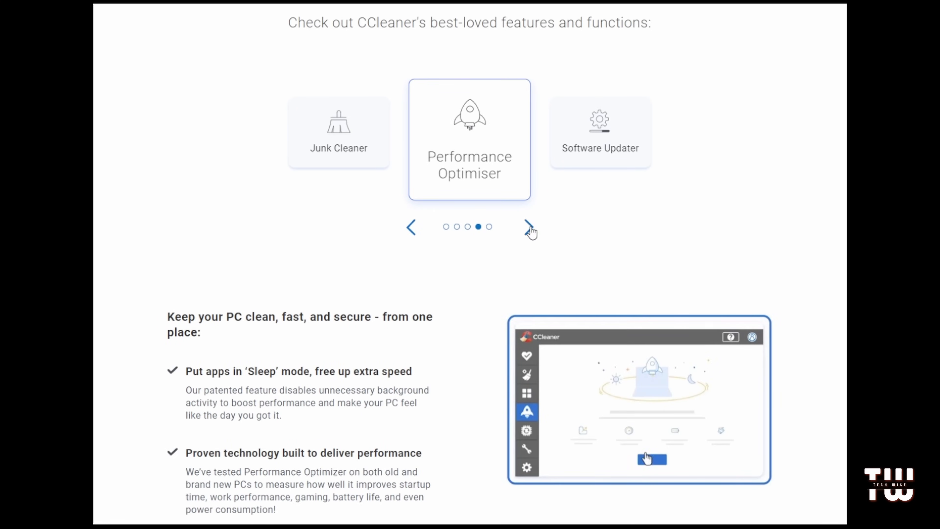
pyautogui.click(530, 227)
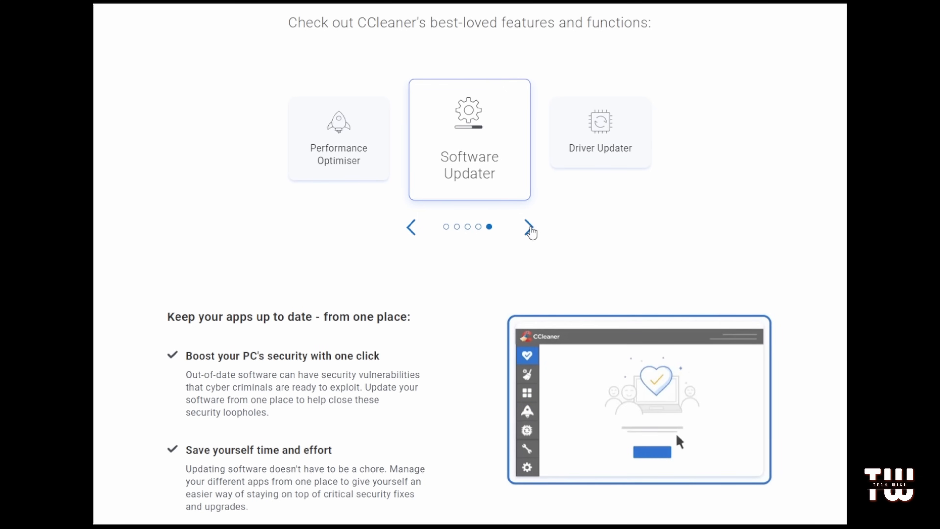
# - Scroll down to the Free-versus-Professional pricing comparison table
pyautogui.scroll(-3)
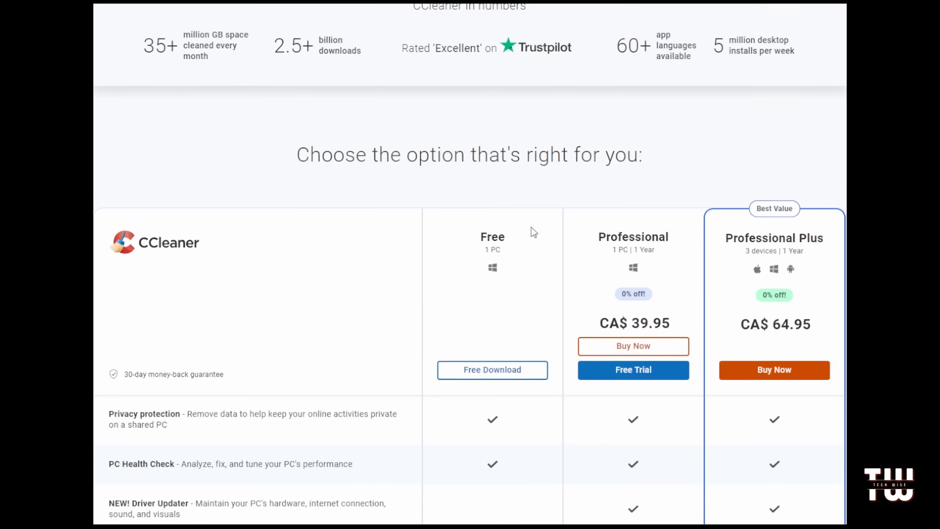
pyautogui.scroll(-3)
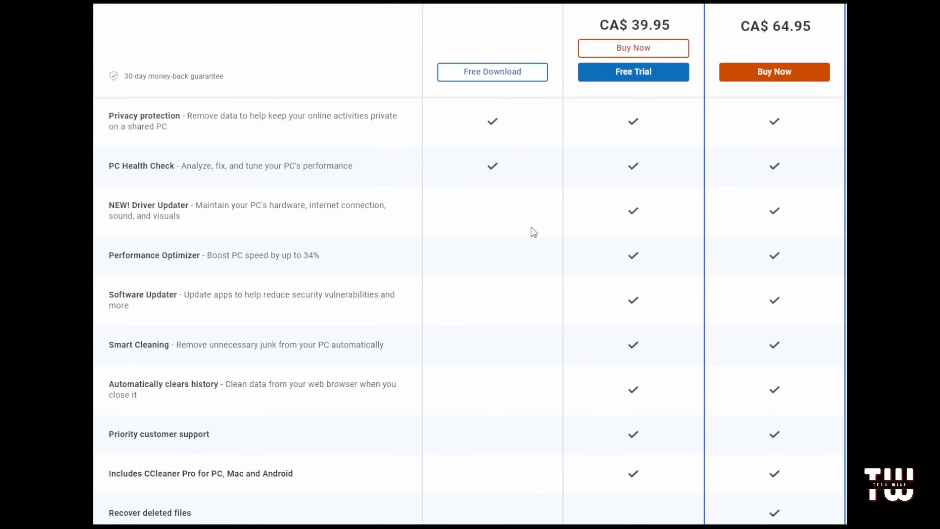
pyautogui.scroll(-3)
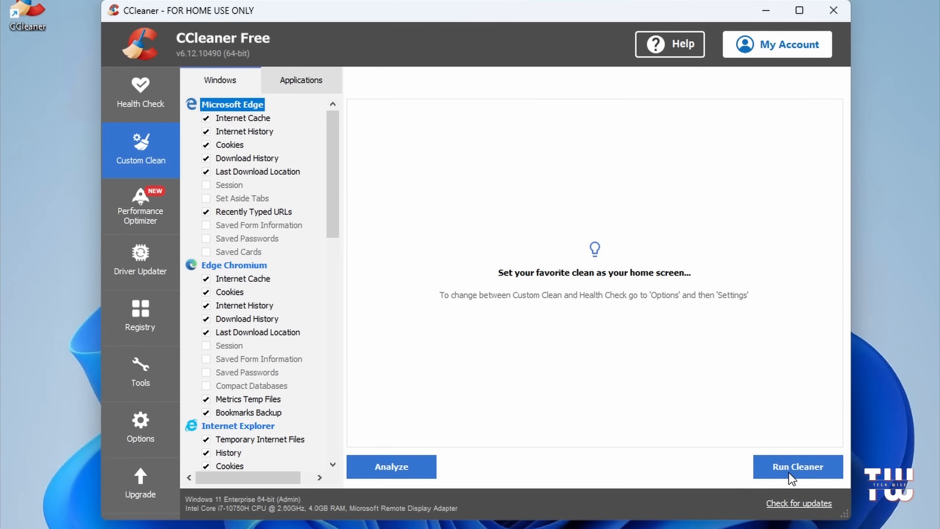
# - Run the Custom Clean removing 42.9 MB, then scan the registry for issues
pyautogui.click(797, 466)
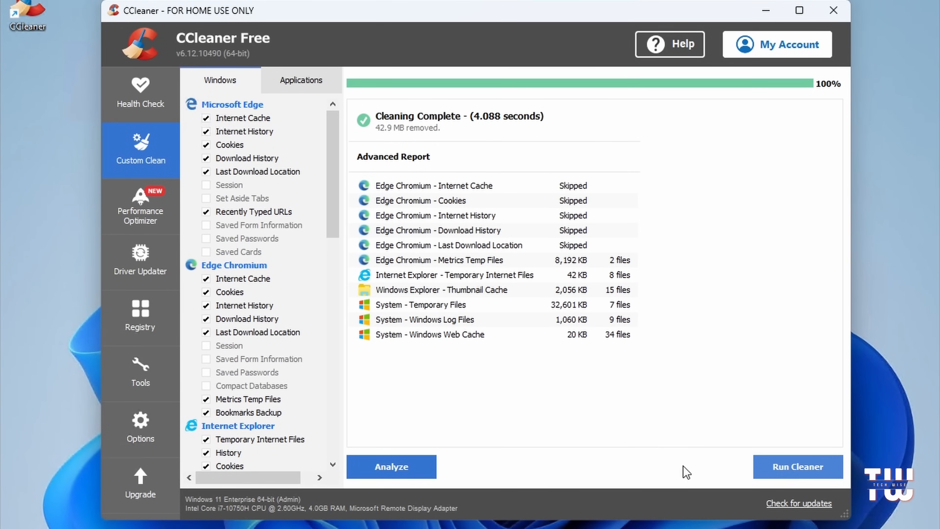
pyautogui.click(141, 318)
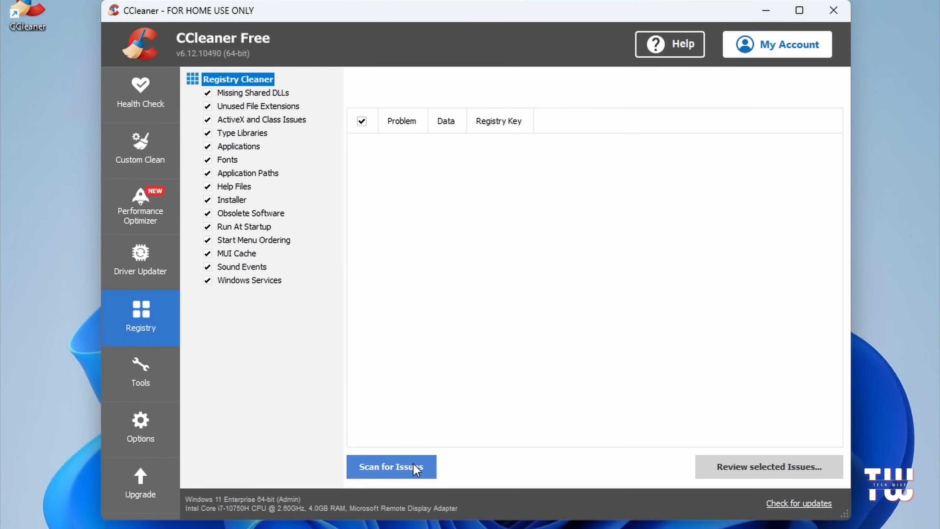
pyautogui.click(390, 467)
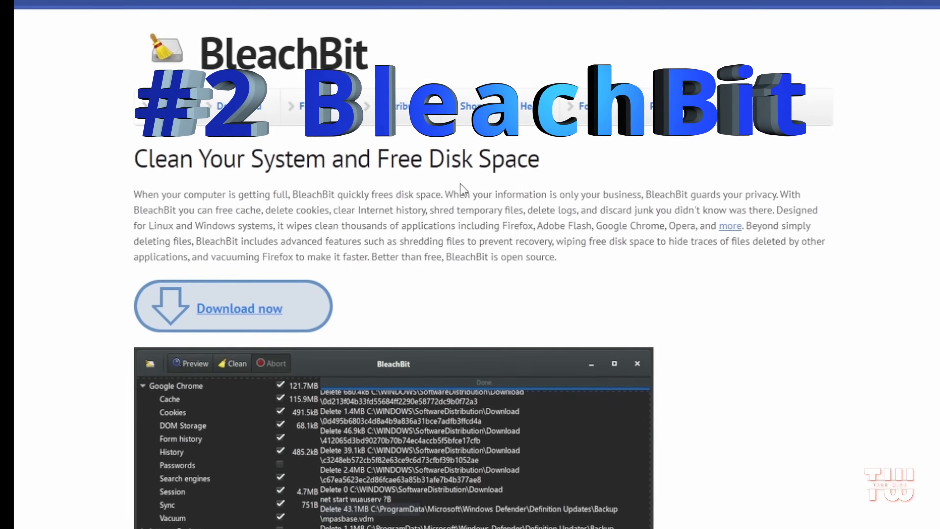
# - Read the BleachBit Features page down through its features, uses and cleaners lists
pyautogui.click(331, 89)
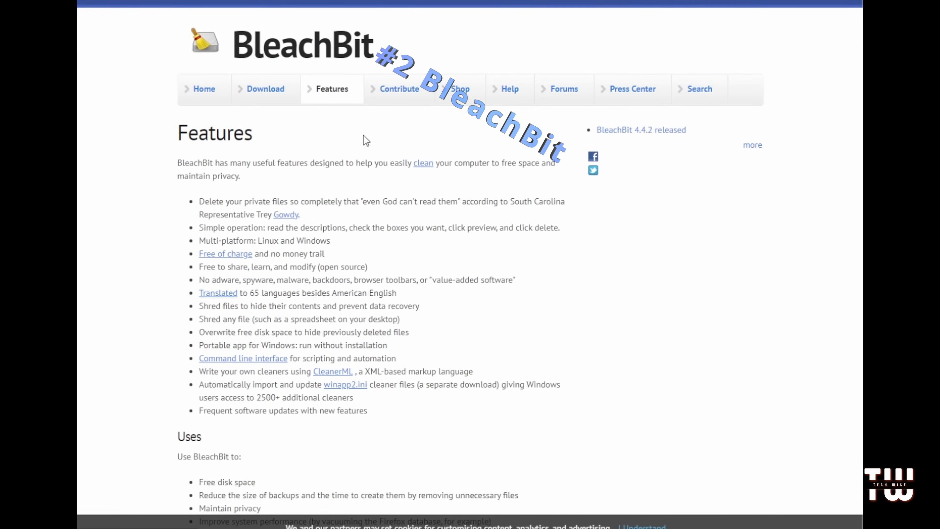
pyautogui.scroll(-3)
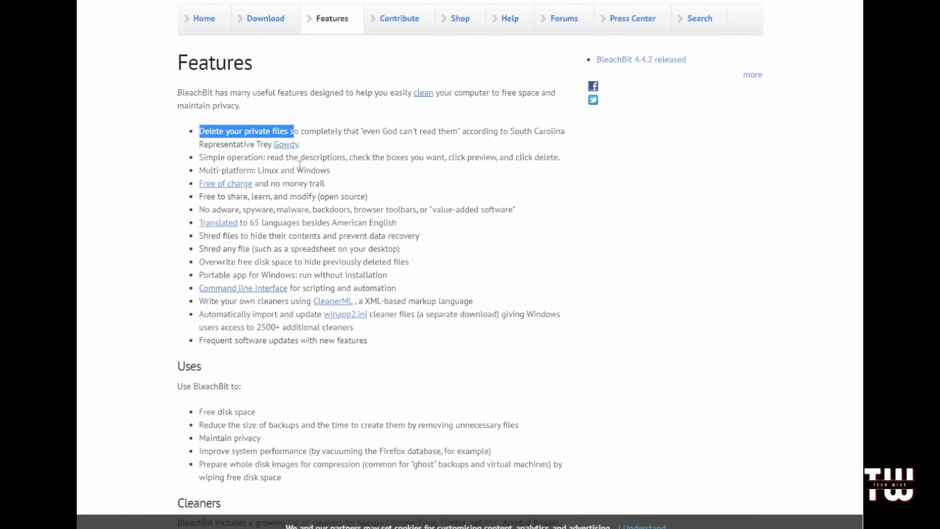
pyautogui.scroll(-3)
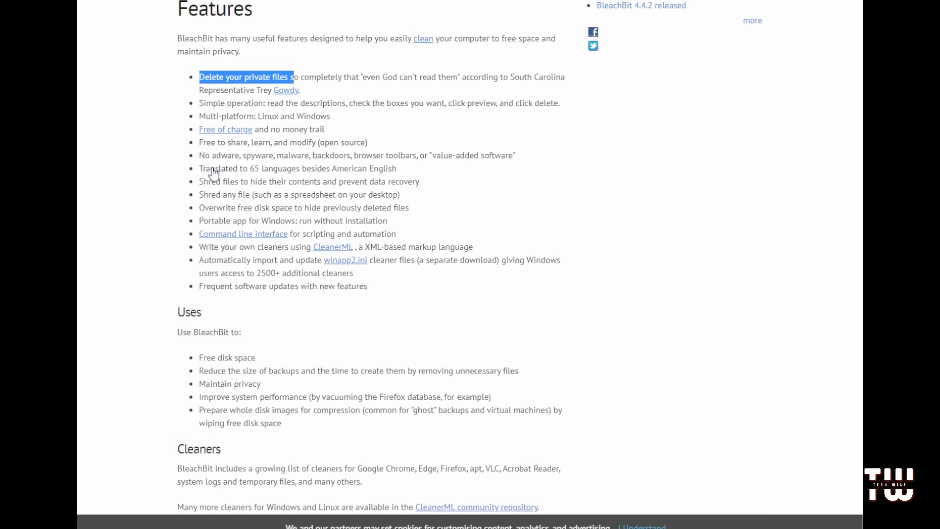
pyautogui.scroll(-3)
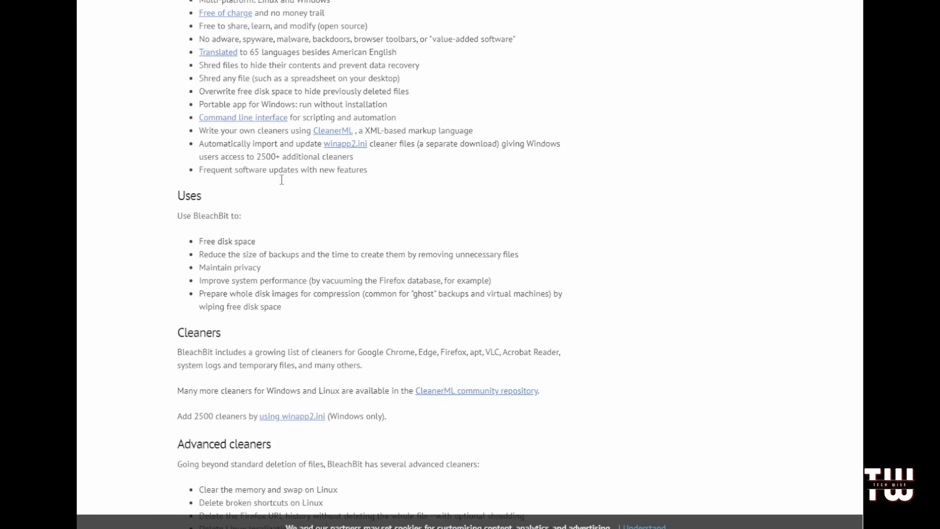
pyautogui.scroll(-3)
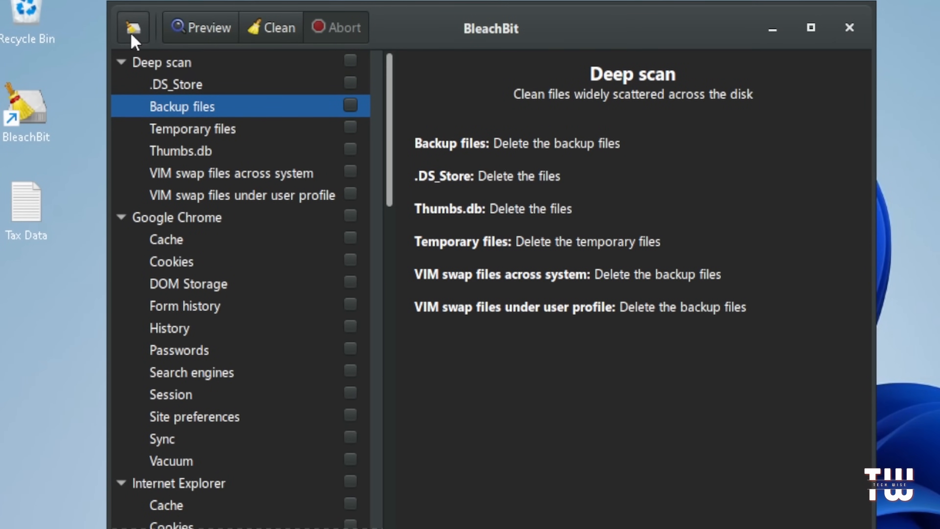
# - Shred the Tax Data file via Shred Files and confirm permanent deletion
pyautogui.click(133, 27)
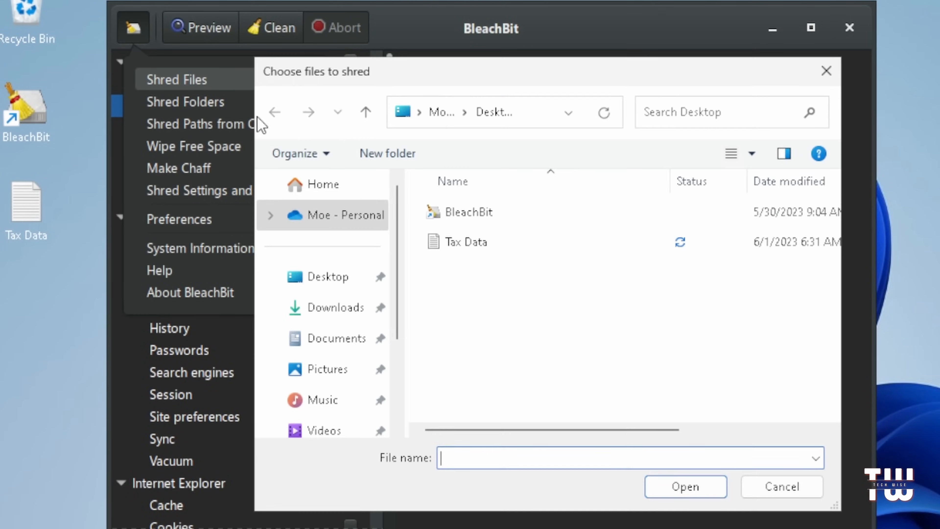
pyautogui.click(684, 486)
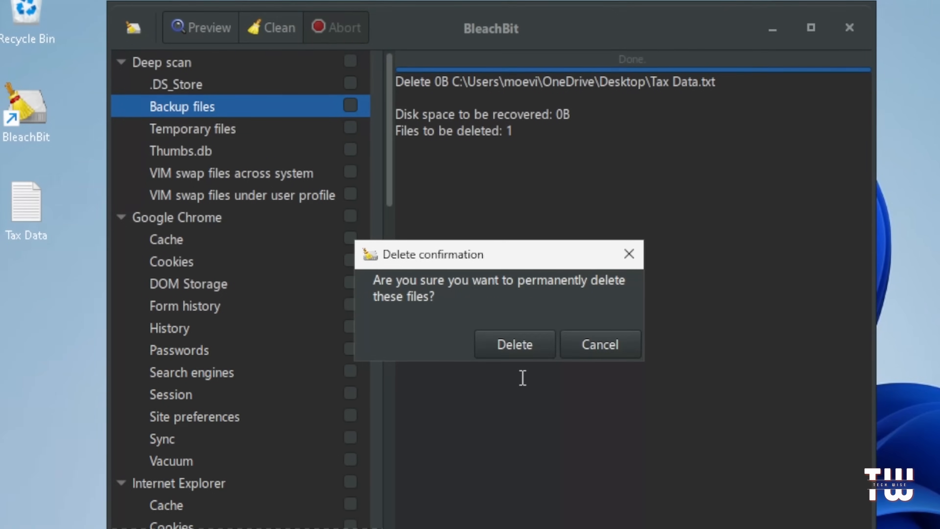
pyautogui.click(512, 344)
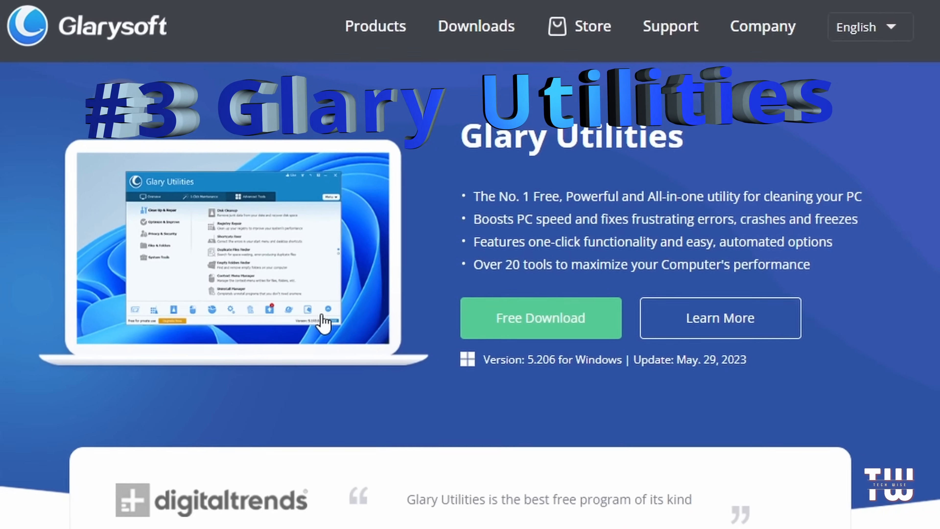
# - Scroll the Glary homepage past Malware Hunter, File Recovery and Software Update to the footer
pyautogui.scroll(-3)
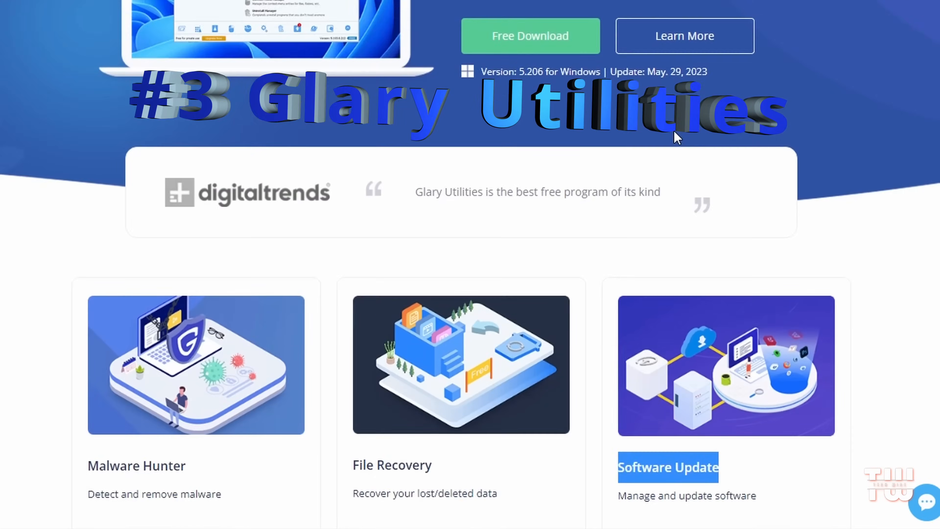
pyautogui.scroll(-3)
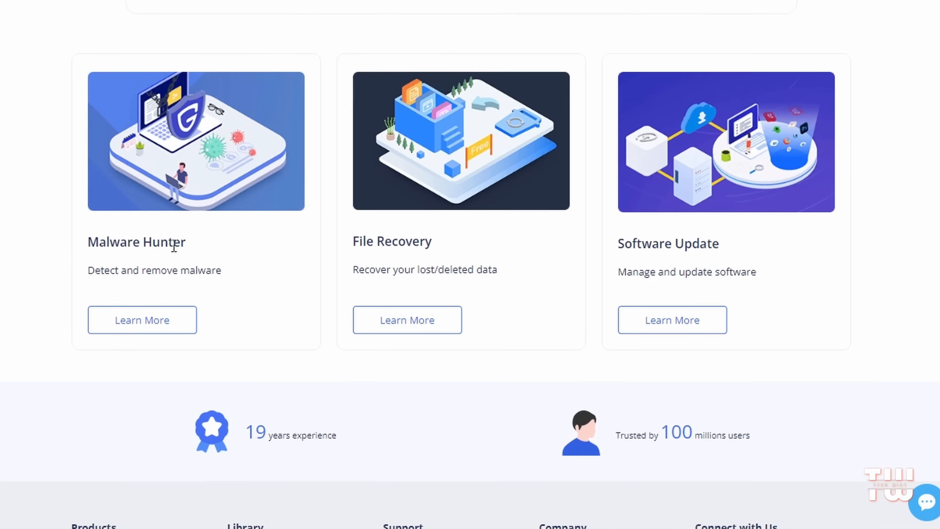
pyautogui.moveTo(426, 245)
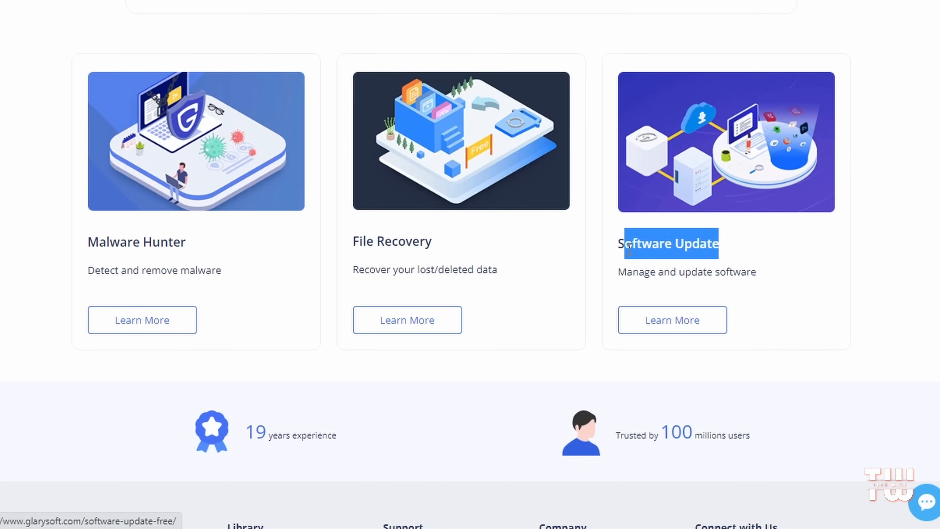
pyautogui.scroll(-3)
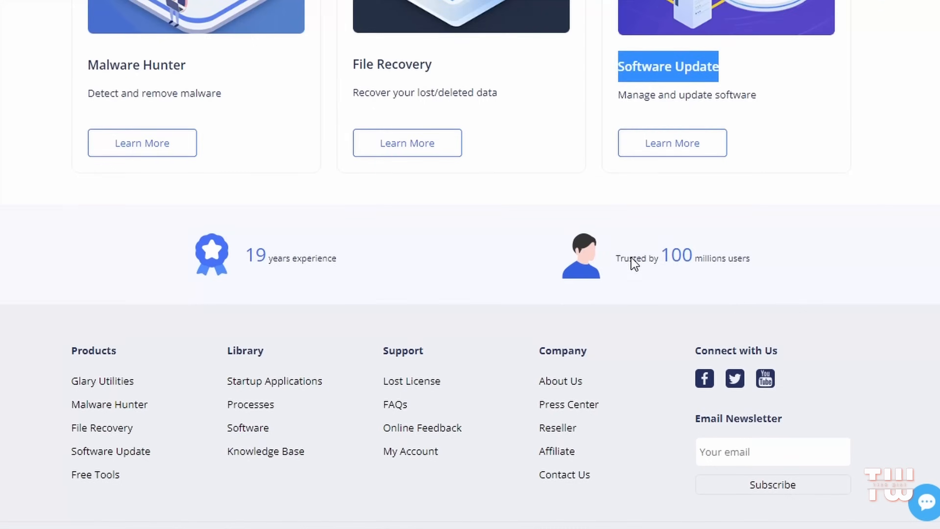
pyautogui.scroll(3)
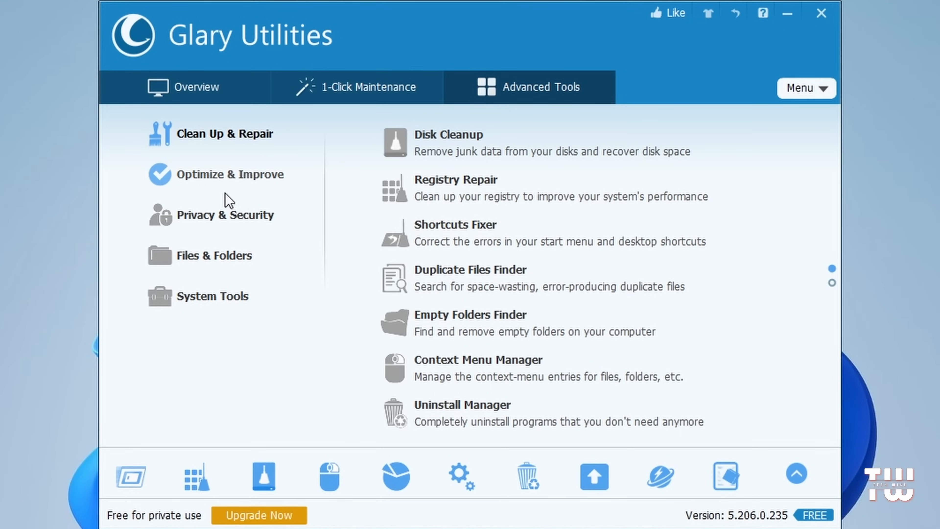
# - Browse Privacy & Security, Files & Folders and System Tools, then run Disk Cleanup keeping Chrome open
pyautogui.click(227, 215)
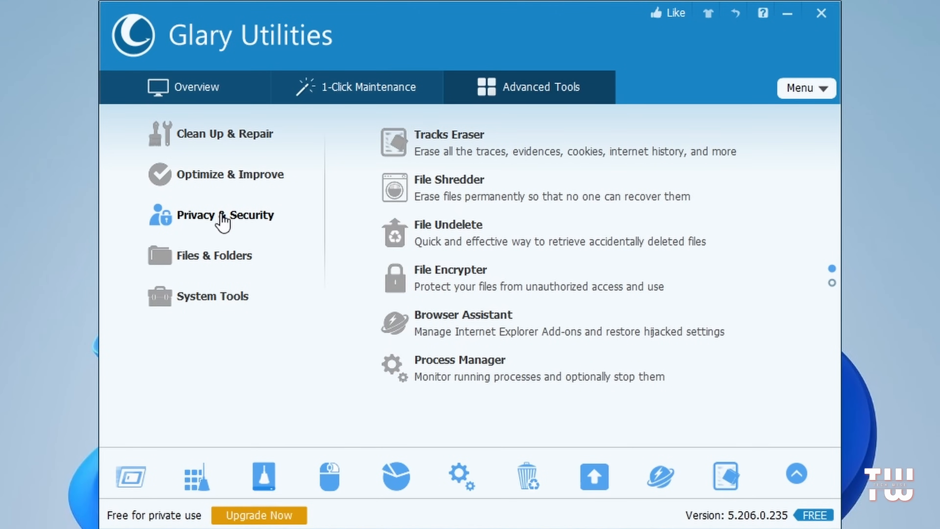
pyautogui.click(213, 255)
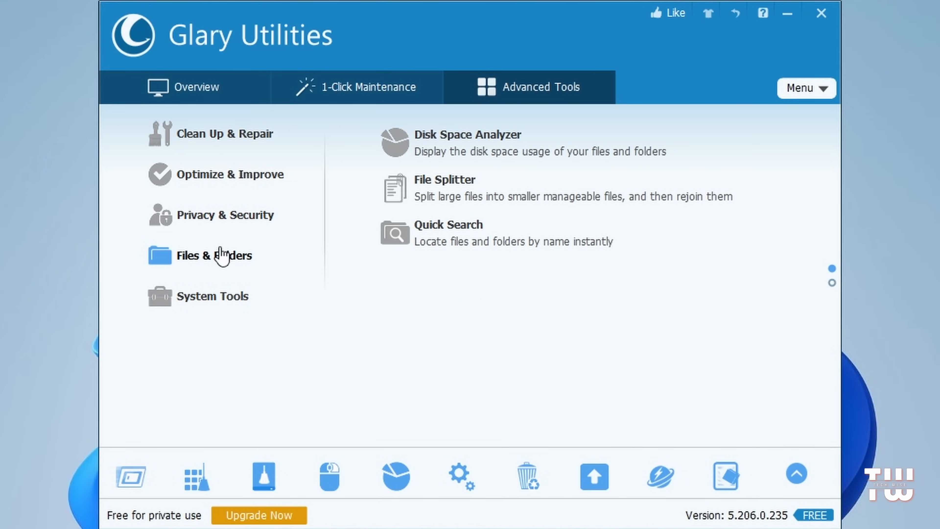
pyautogui.click(211, 295)
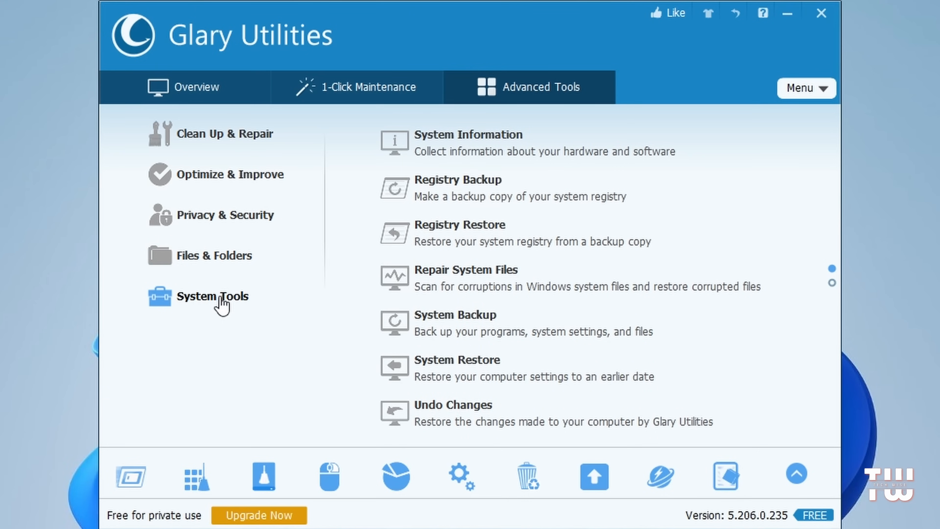
pyautogui.moveTo(252, 141)
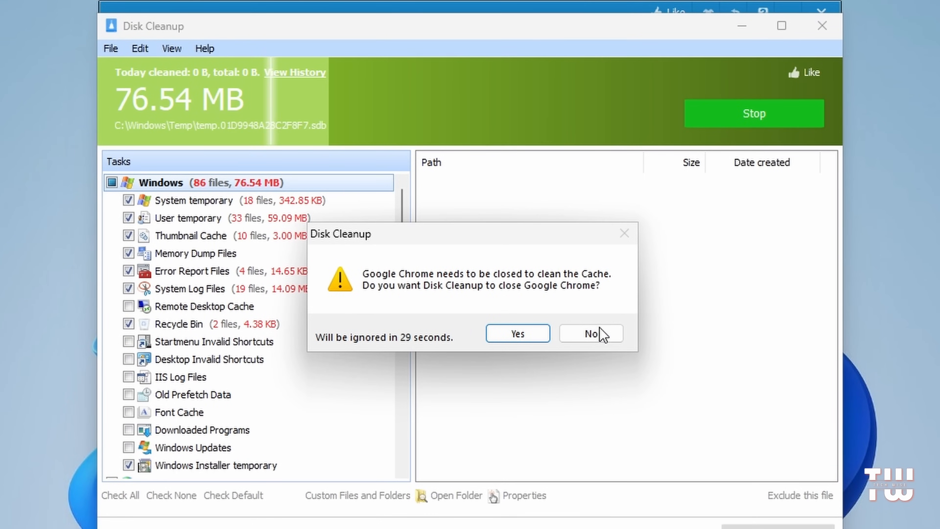
pyautogui.click(590, 334)
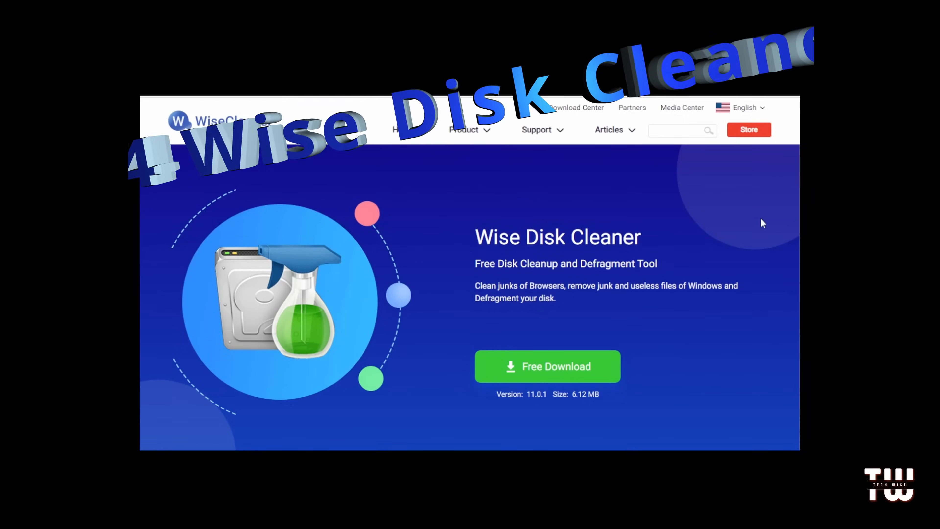
# - Scroll through the junk cleanup, privacy trace removal and defragmentation feature sections
pyautogui.scroll(-3)
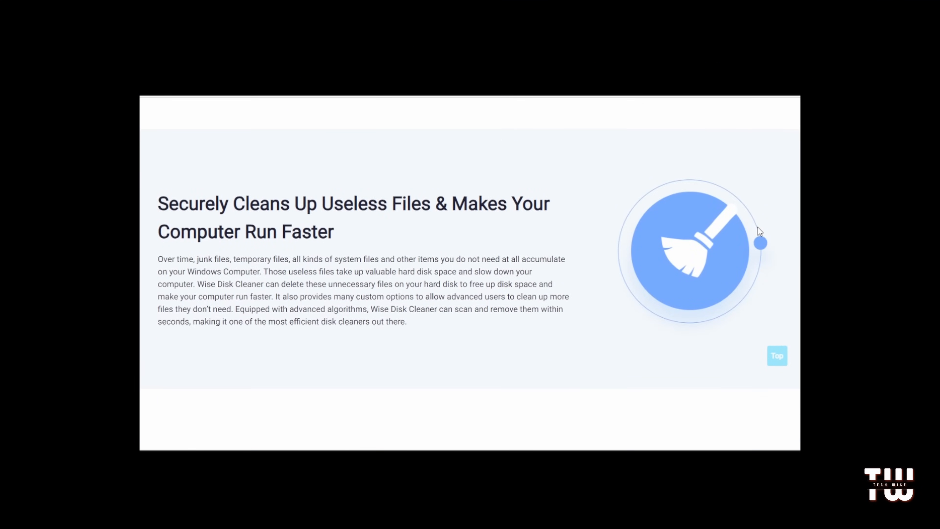
pyautogui.scroll(-3)
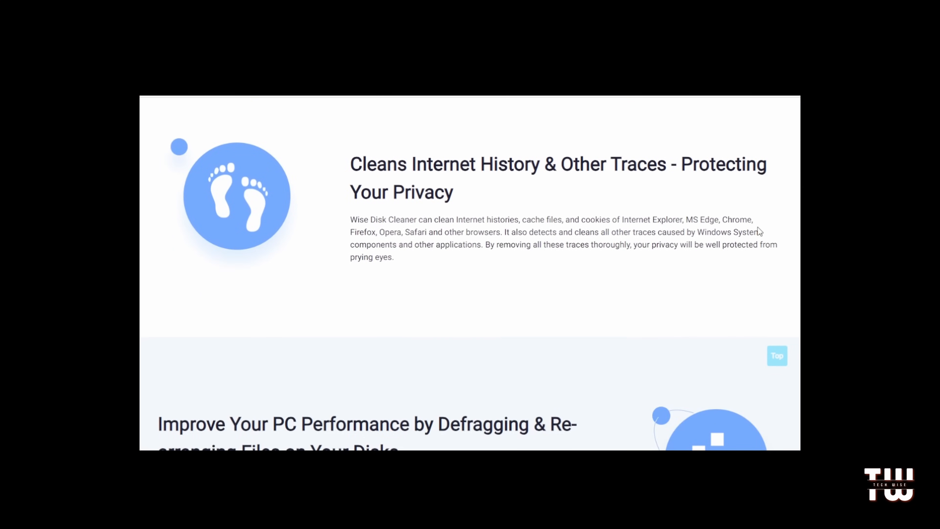
pyautogui.scroll(-3)
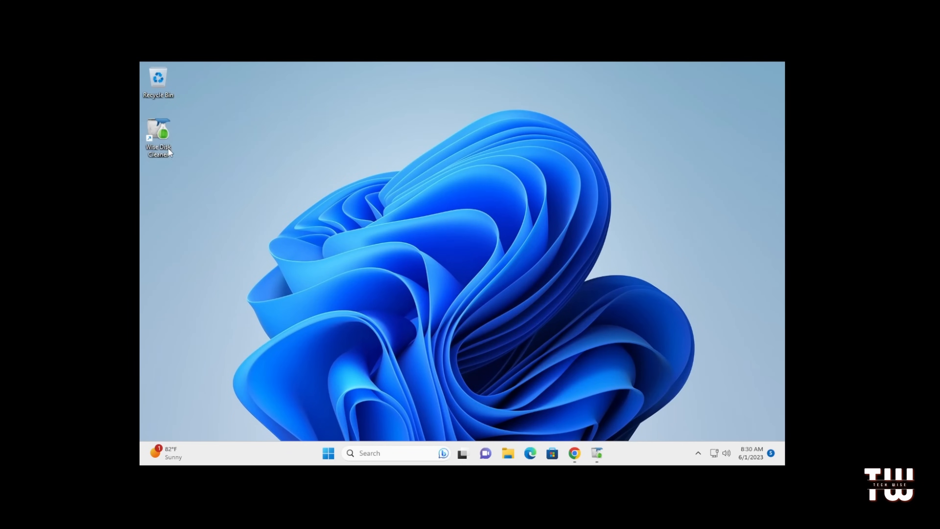
# - Launch Wise Disk Cleaner, run Common and Advanced Cleaner scans on C:, view System Slimming, then close it
pyautogui.doubleClick(157, 135)
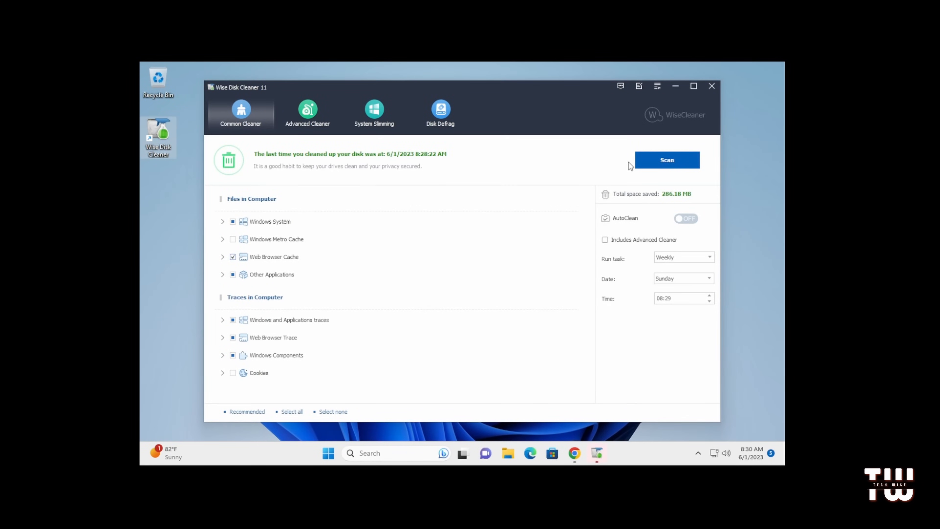
pyautogui.click(666, 160)
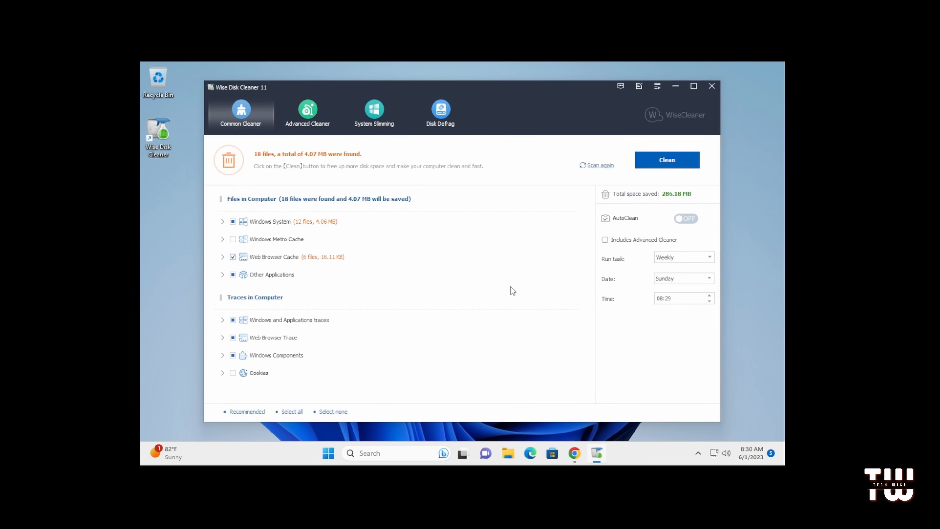
pyautogui.click(307, 112)
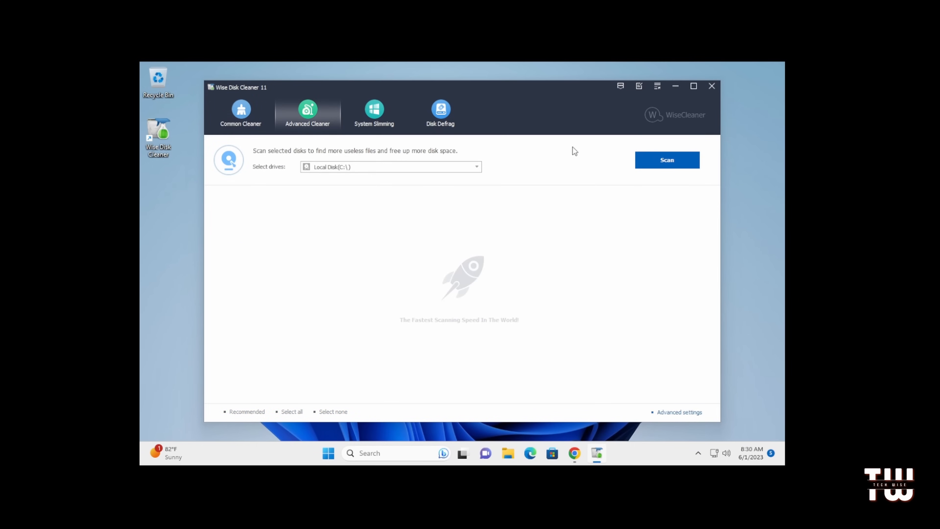
pyautogui.click(666, 159)
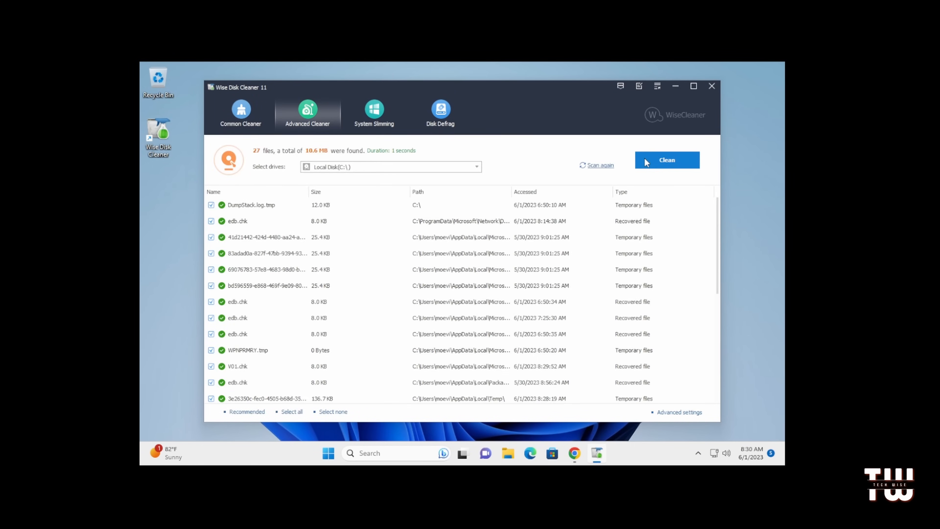
pyautogui.click(373, 112)
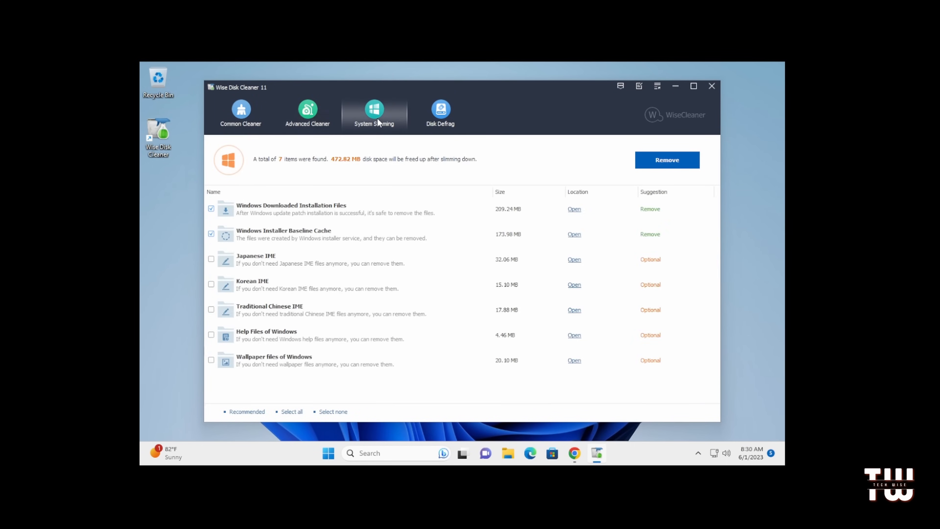
pyautogui.moveTo(686, 128)
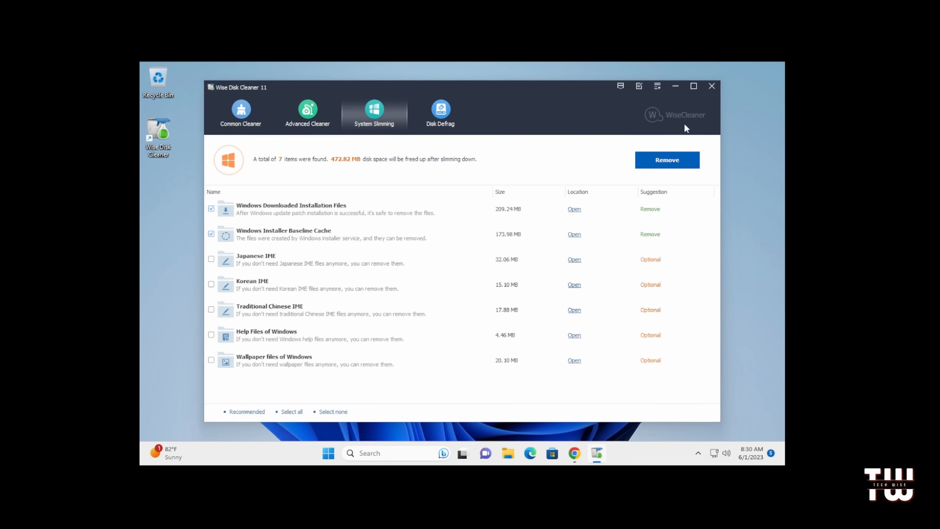
pyautogui.moveTo(711, 87)
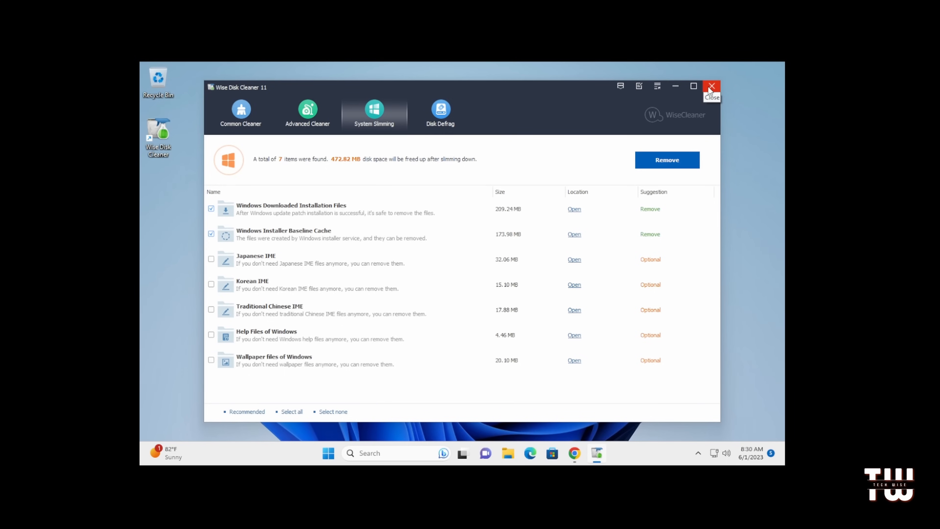
pyautogui.click(711, 86)
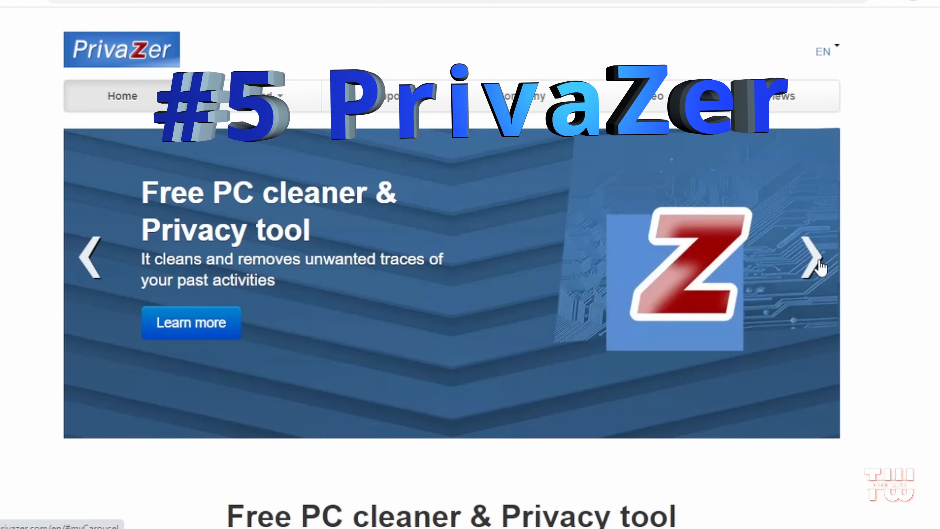
# - Advance the slideshow to the in-depth cleanup and security slides, then scroll to the Download and PRO options
pyautogui.click(812, 258)
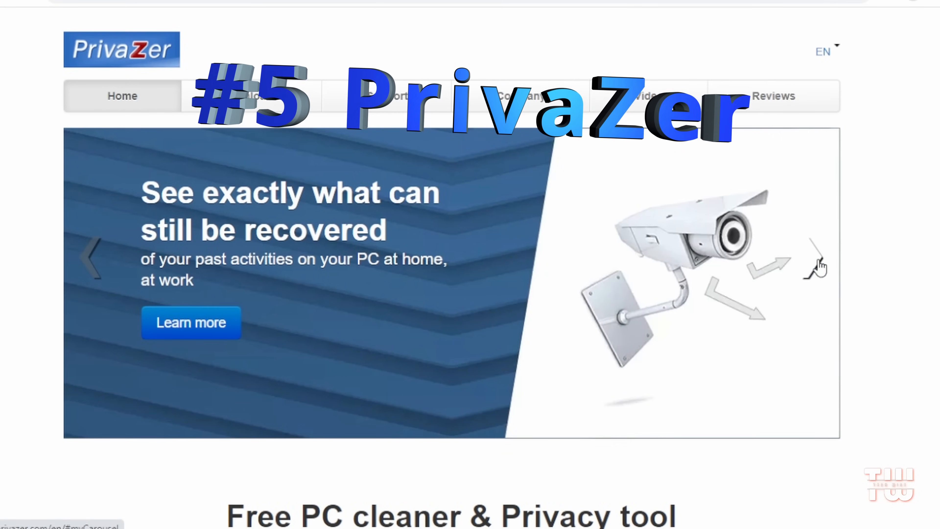
pyautogui.click(815, 261)
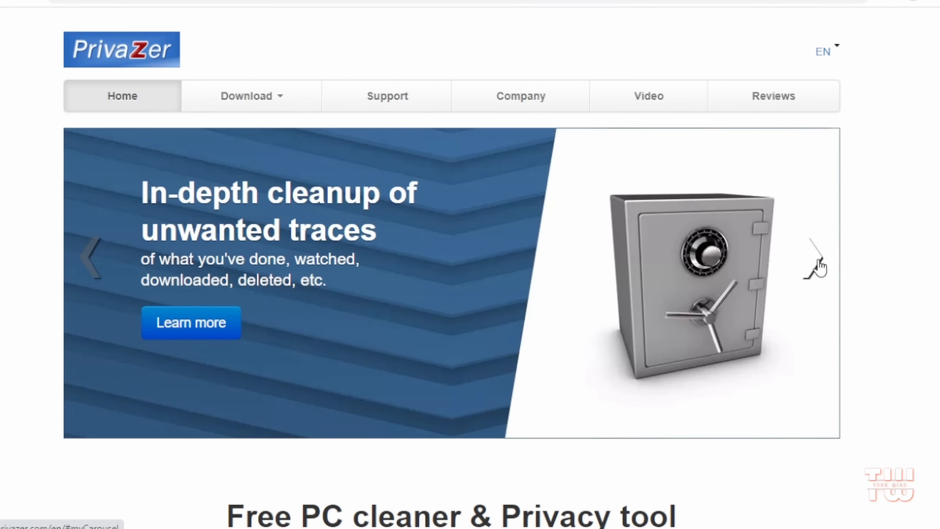
pyautogui.click(814, 258)
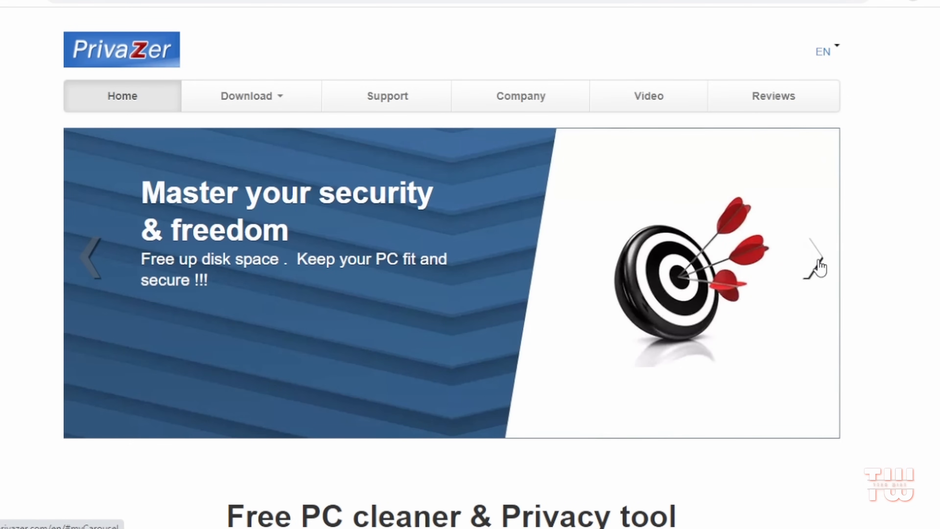
pyautogui.scroll(-3)
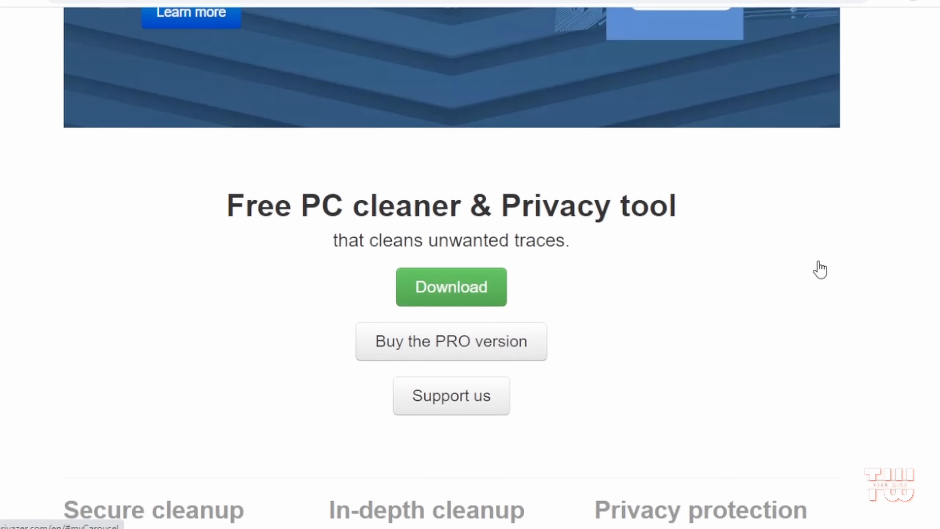
pyautogui.scroll(-3)
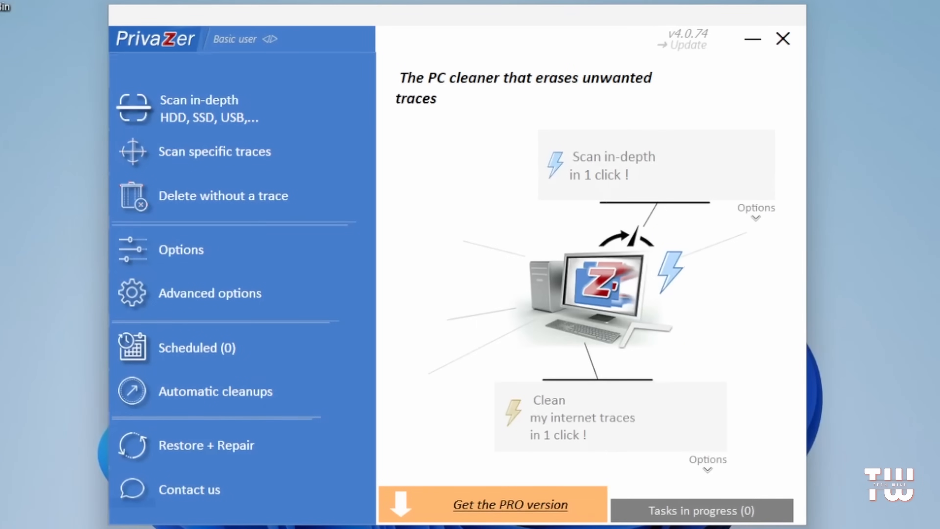
pyautogui.moveTo(379, 135)
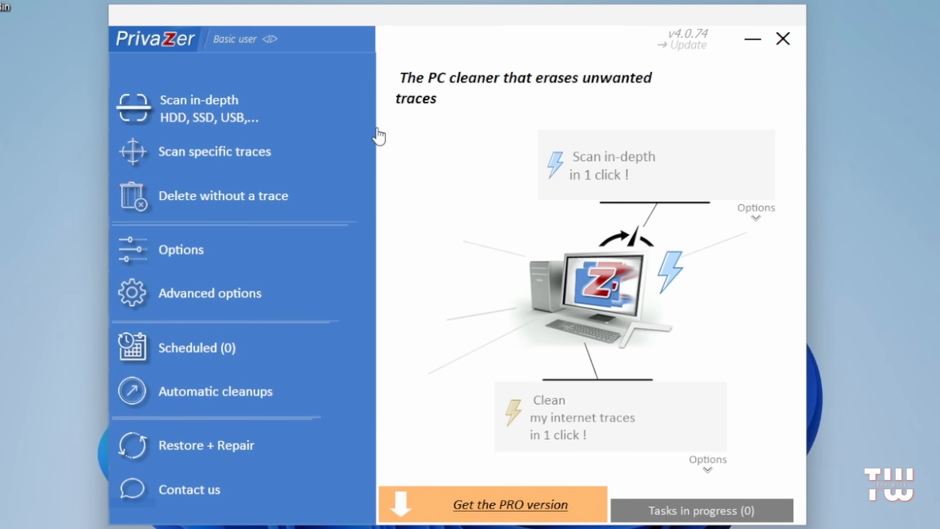
pyautogui.moveTo(211, 166)
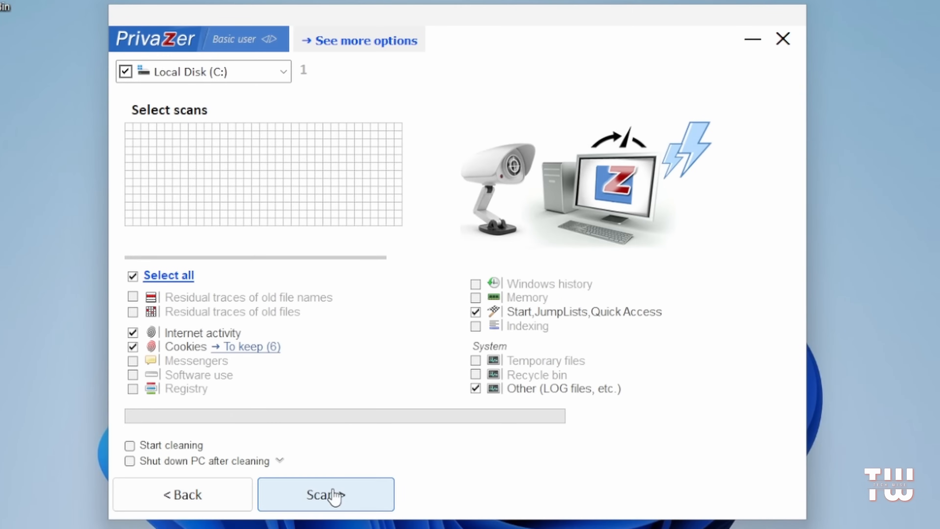
# - Start an in-depth PrivaZer scan of Local Disk (C:) for internet and cookie traces
pyautogui.click(325, 494)
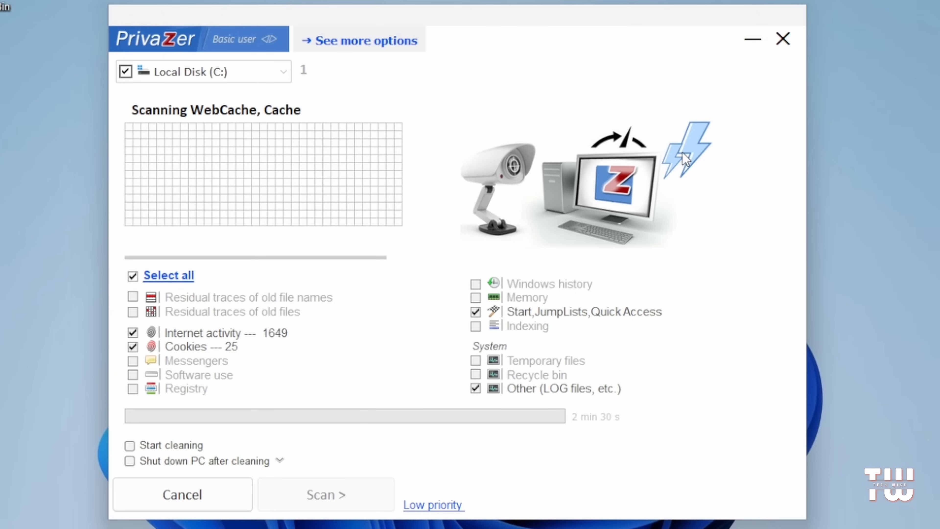
pyautogui.moveTo(539, 519)
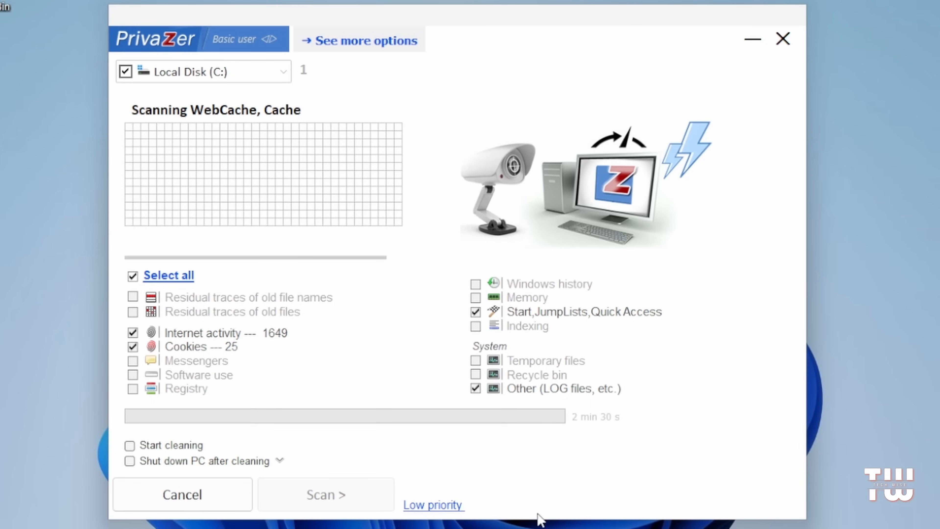